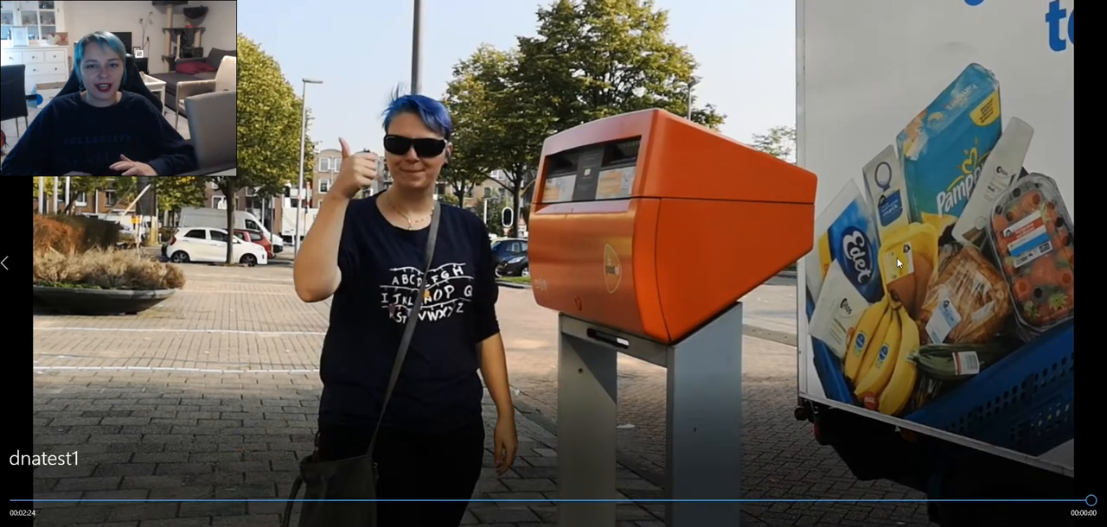
mouse_move(699, 228)
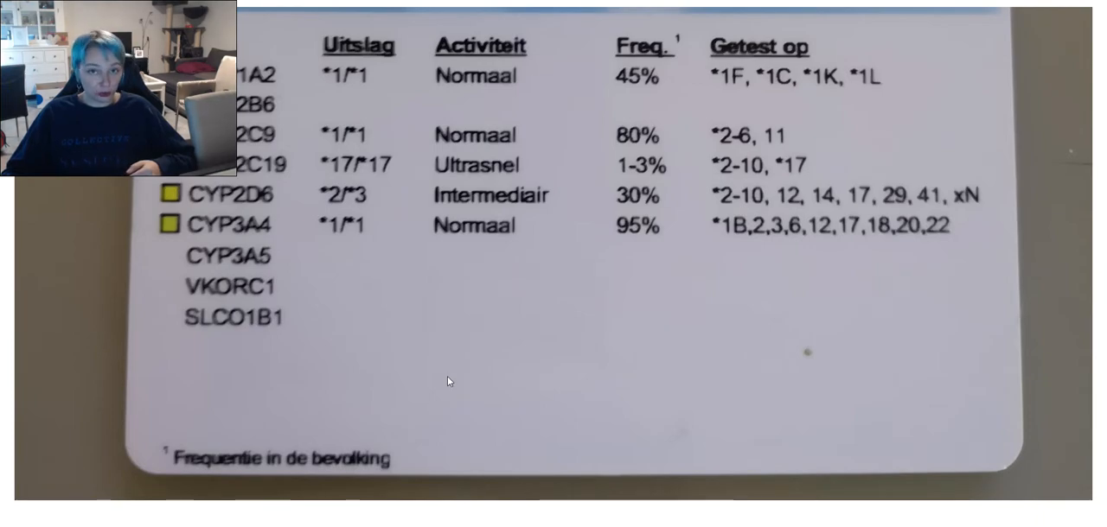
mouse_move(443, 362)
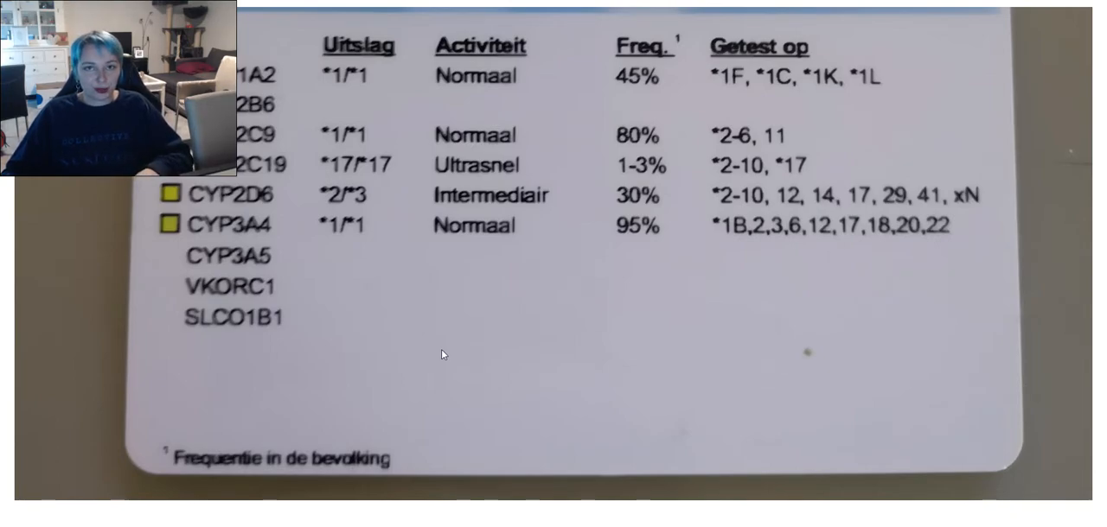
mouse_move(426, 355)
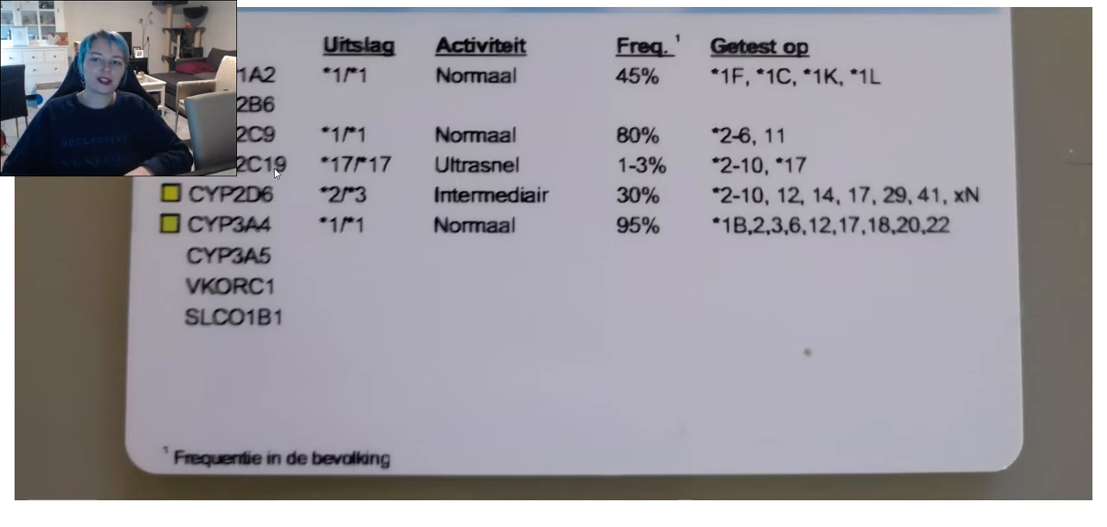
mouse_move(268, 173)
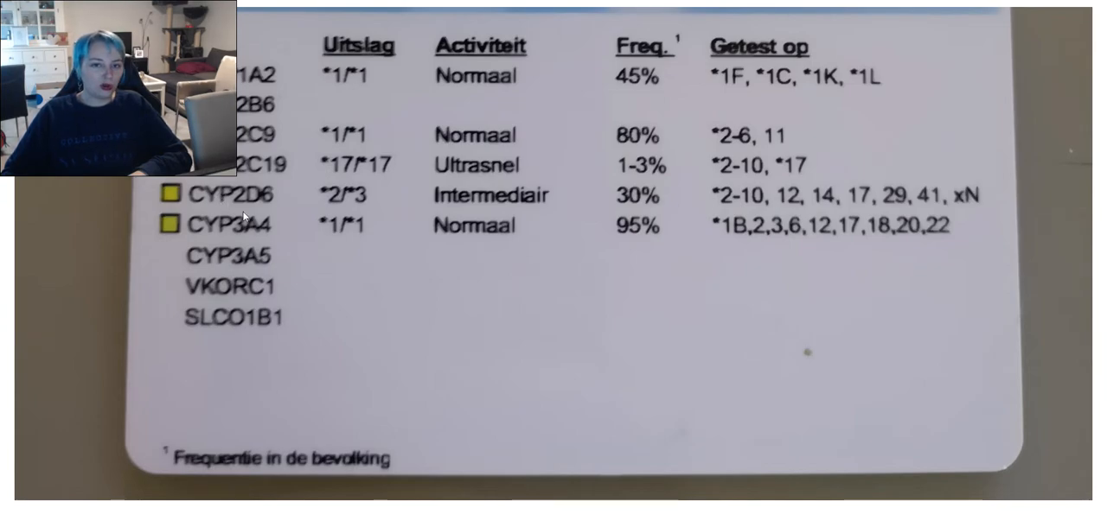
mouse_move(597, 148)
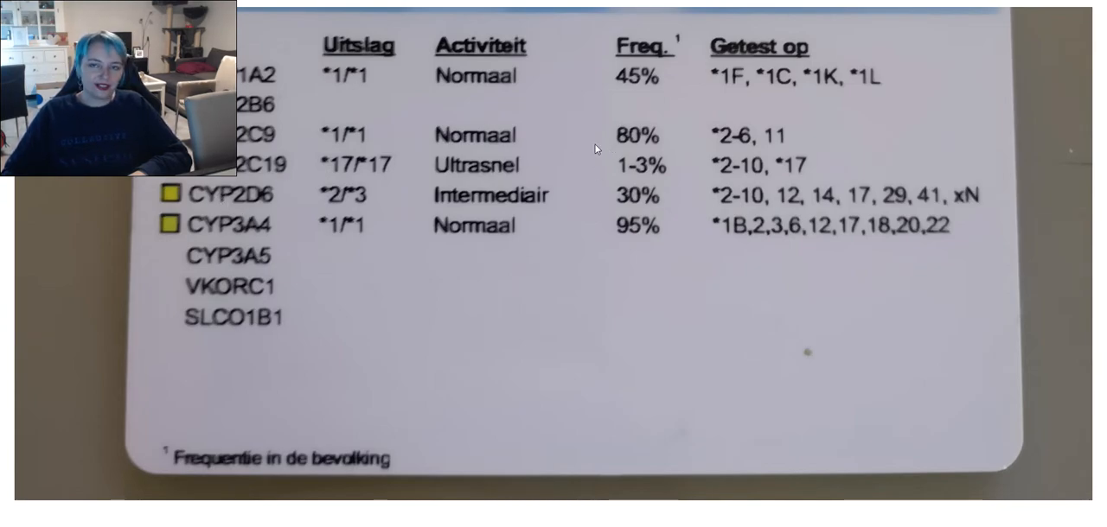
mouse_move(557, 187)
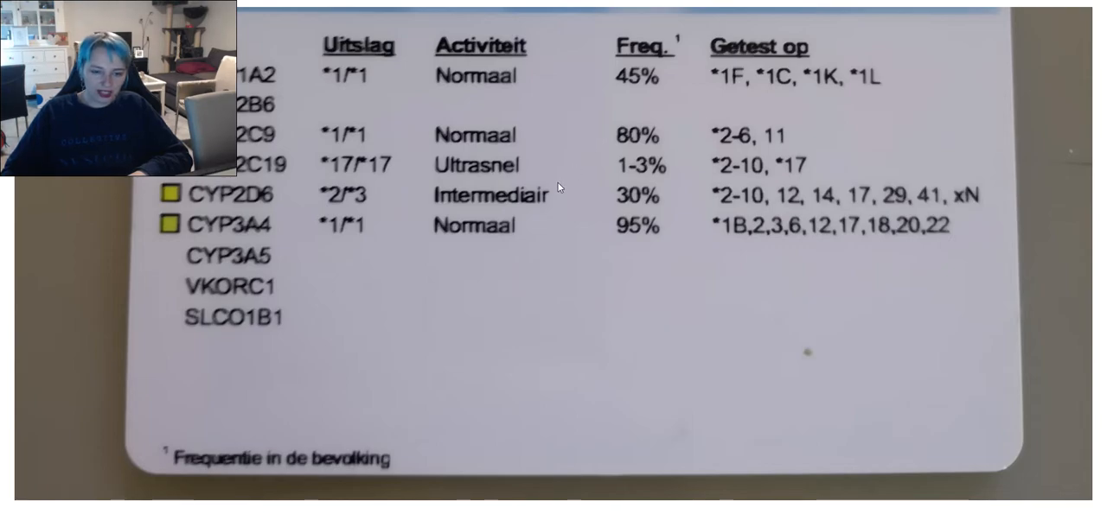
mouse_move(531, 222)
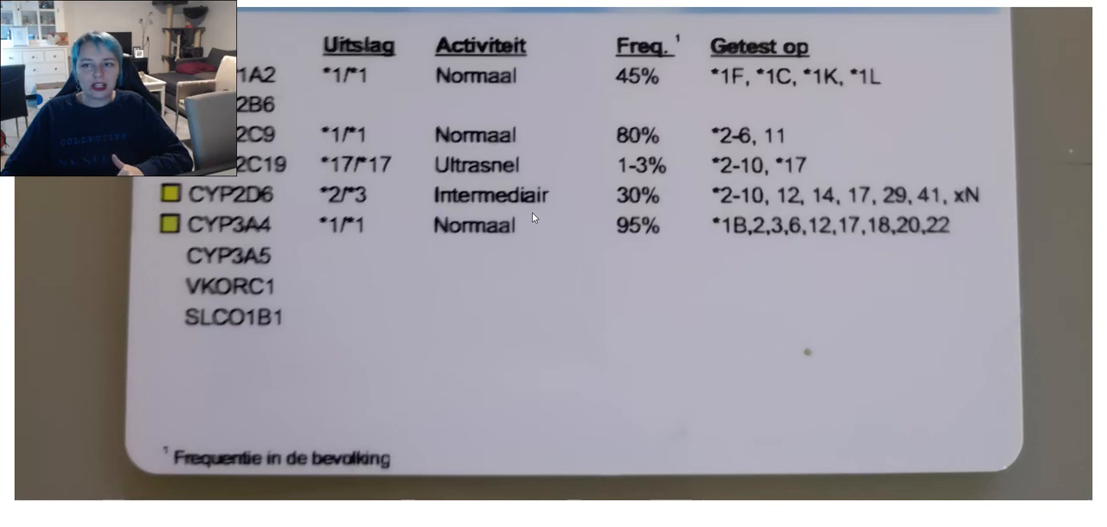
mouse_move(355, 206)
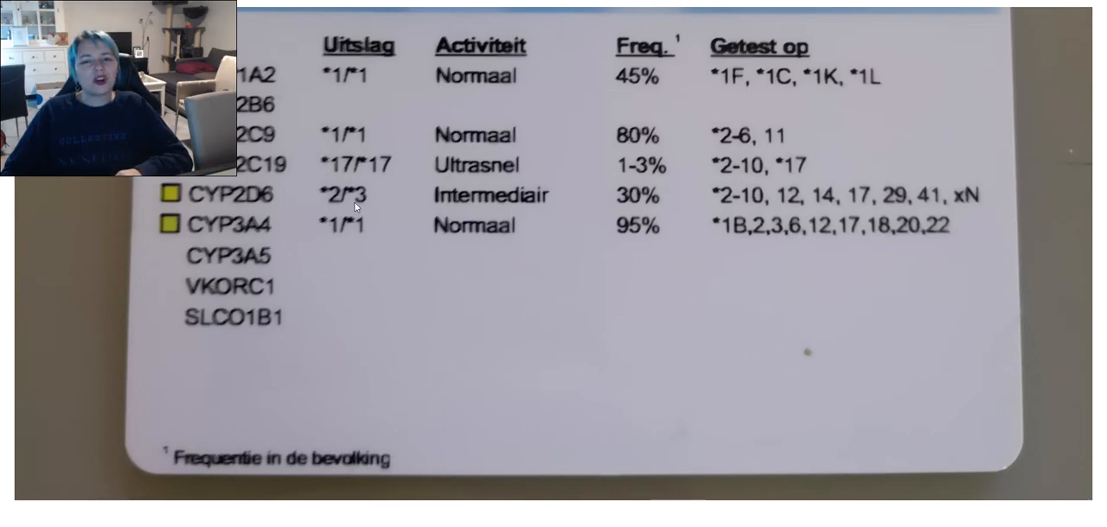
mouse_move(322, 275)
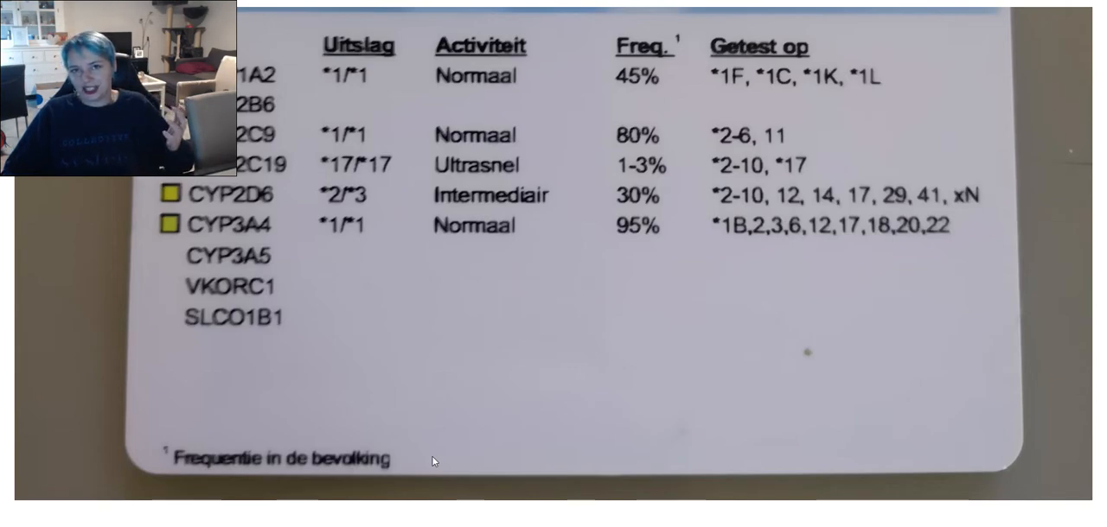
mouse_move(412, 450)
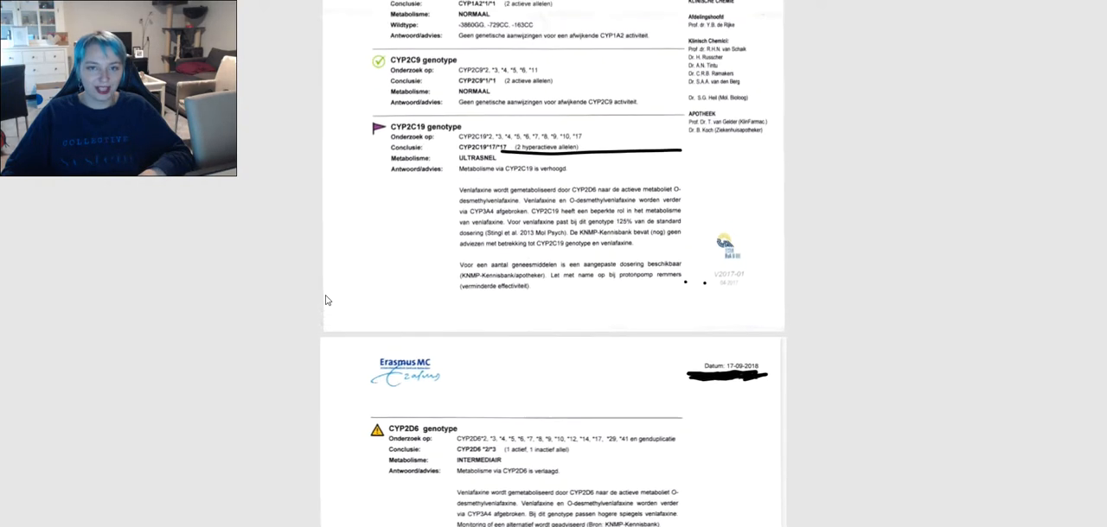
scroll("up", 3)
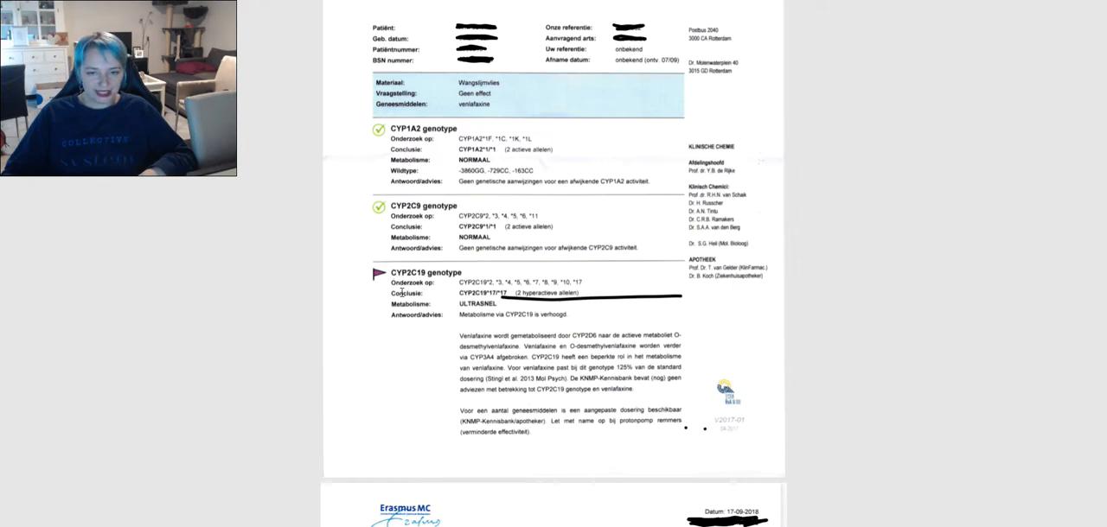
mouse_move(356, 322)
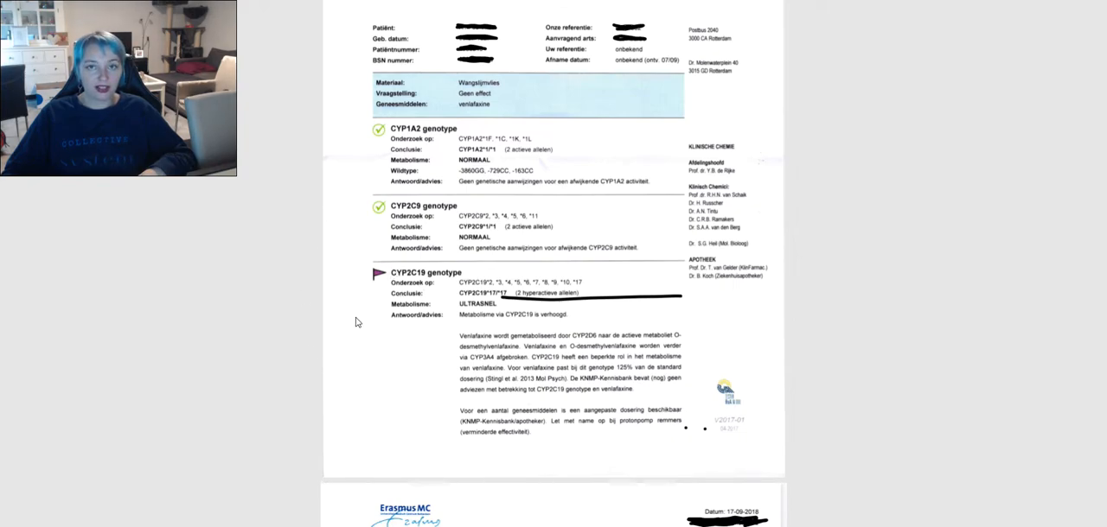
scroll("down", 3)
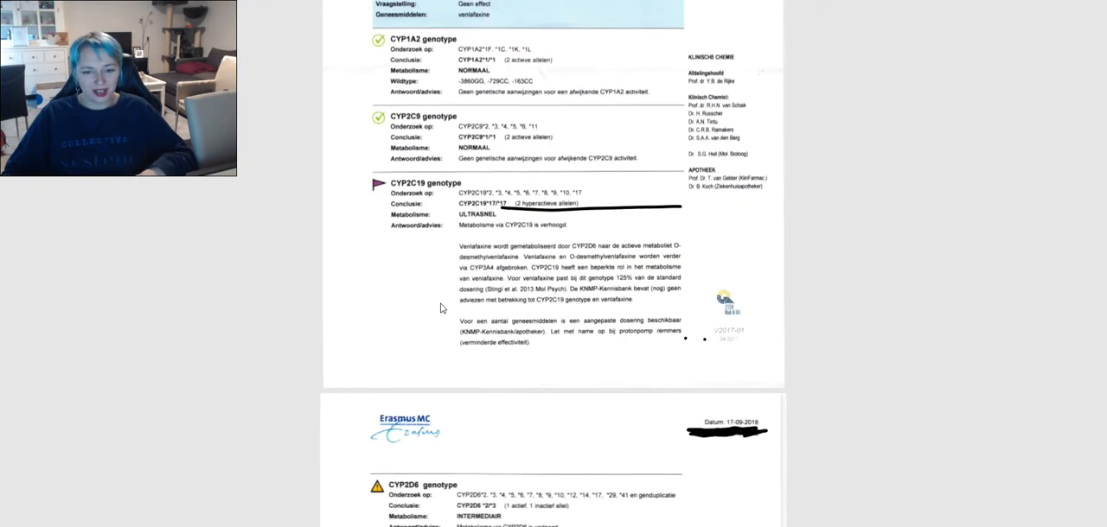
scroll("down", 3)
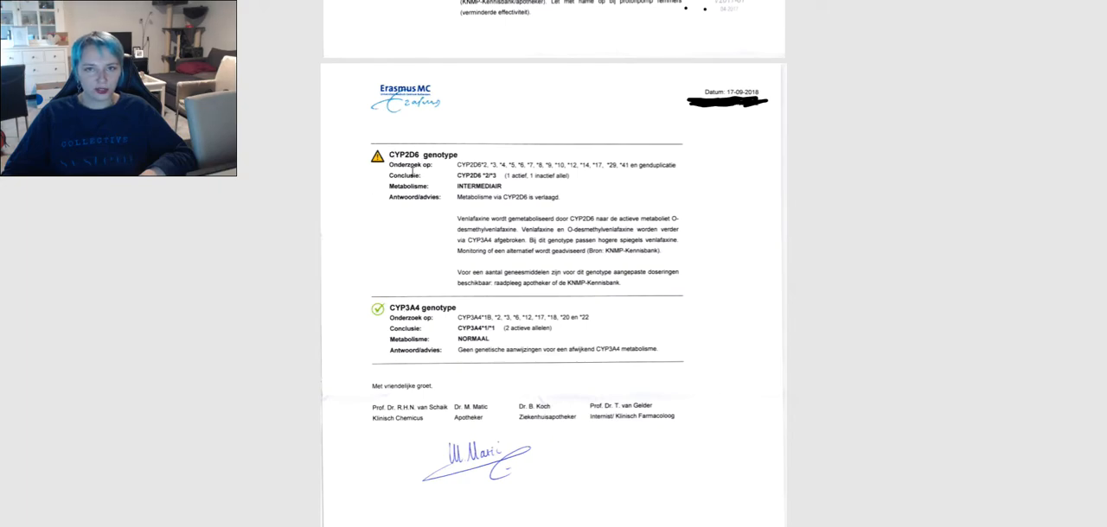
mouse_move(388, 303)
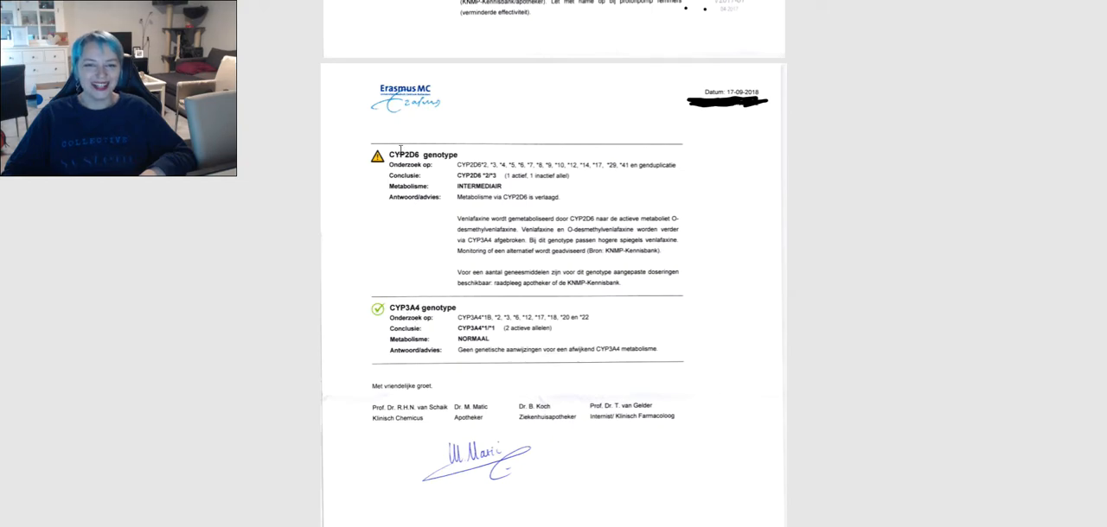
mouse_move(411, 220)
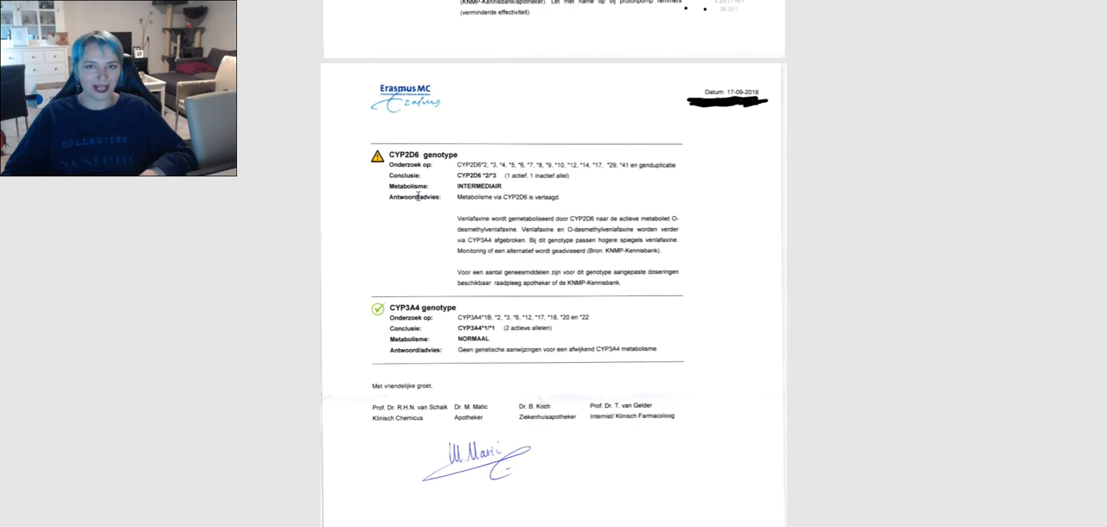
mouse_move(391, 282)
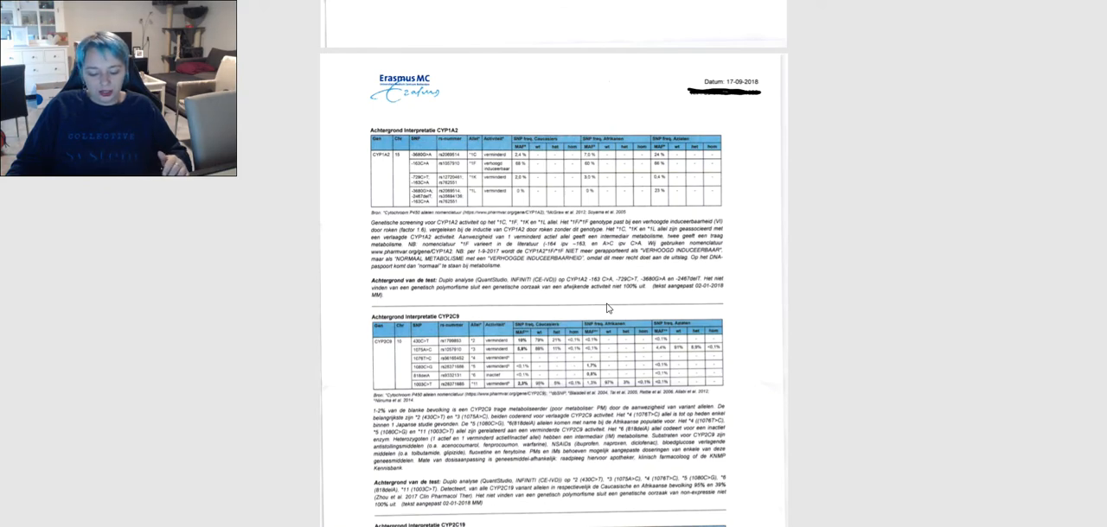
mouse_move(550, 207)
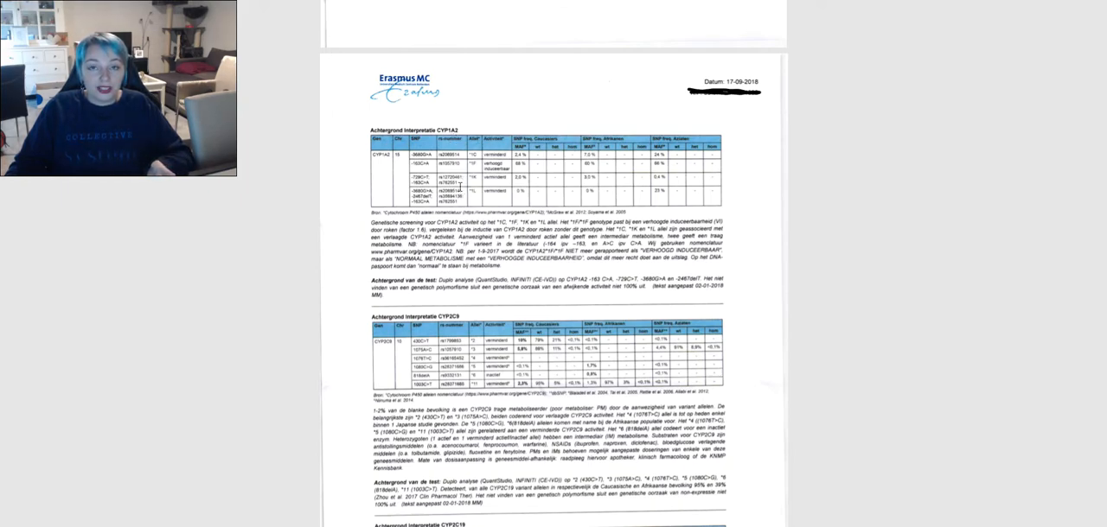
scroll("down", 3)
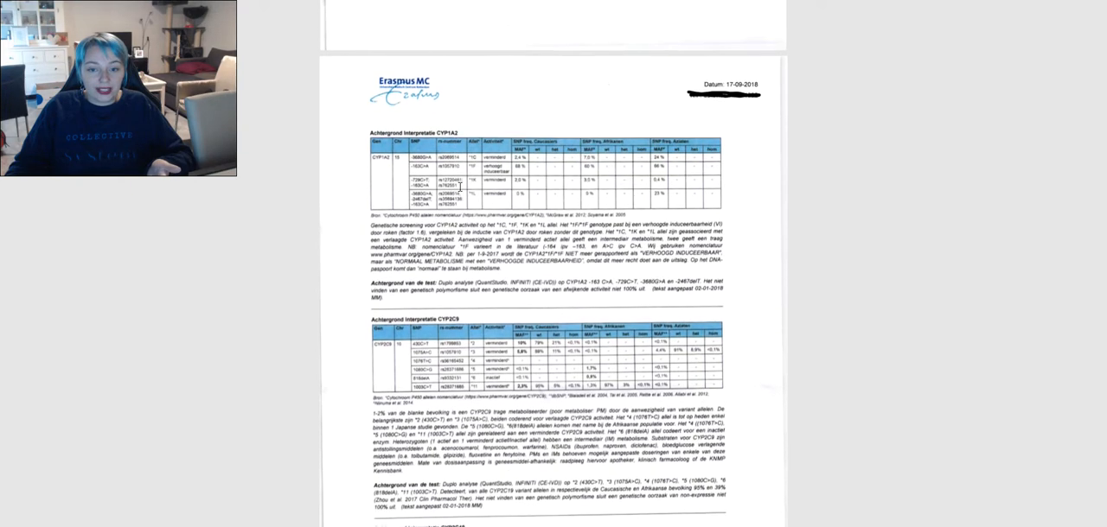
scroll("down", 3)
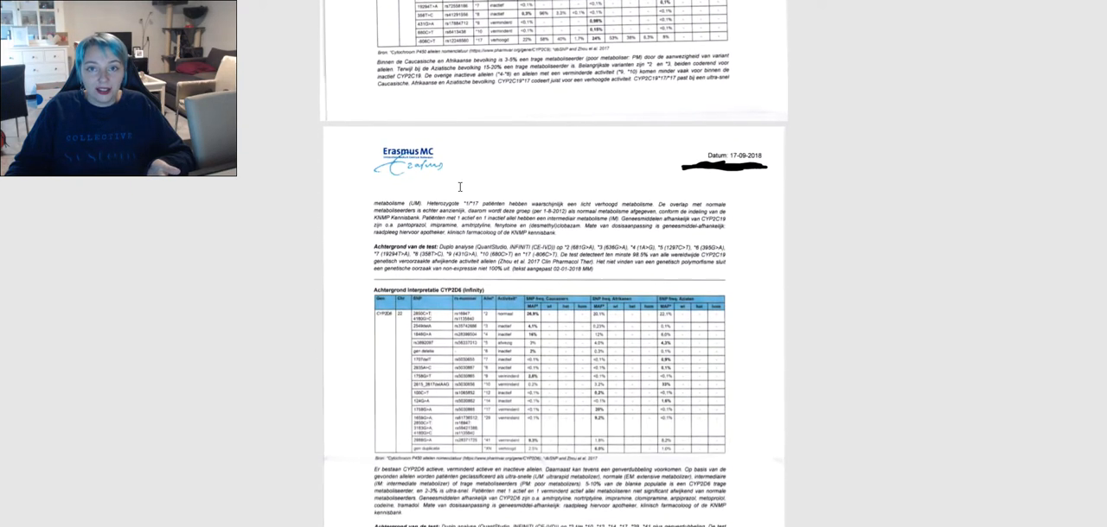
scroll("down", 3)
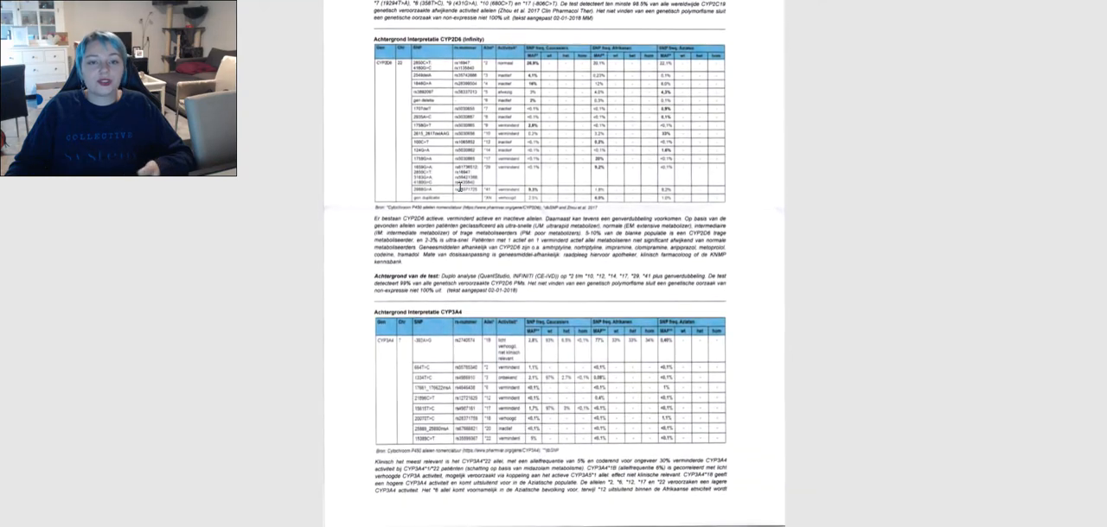
scroll("down", 3)
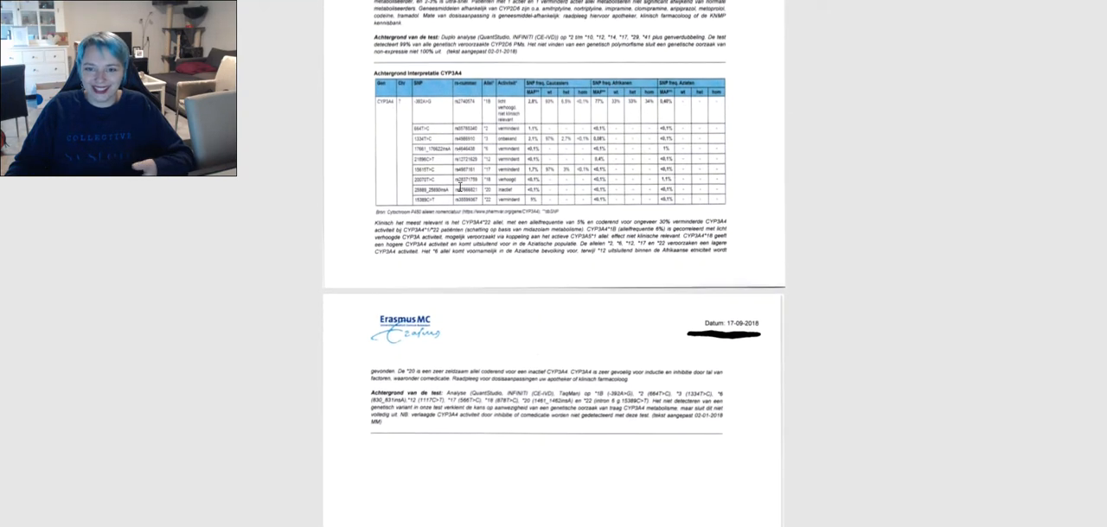
scroll("down", 3)
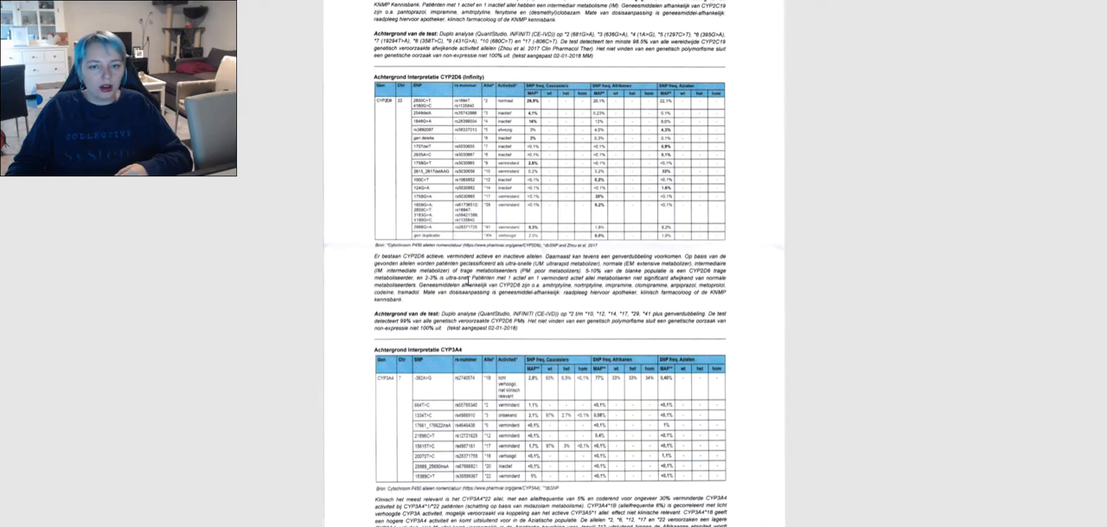
scroll("up", 3)
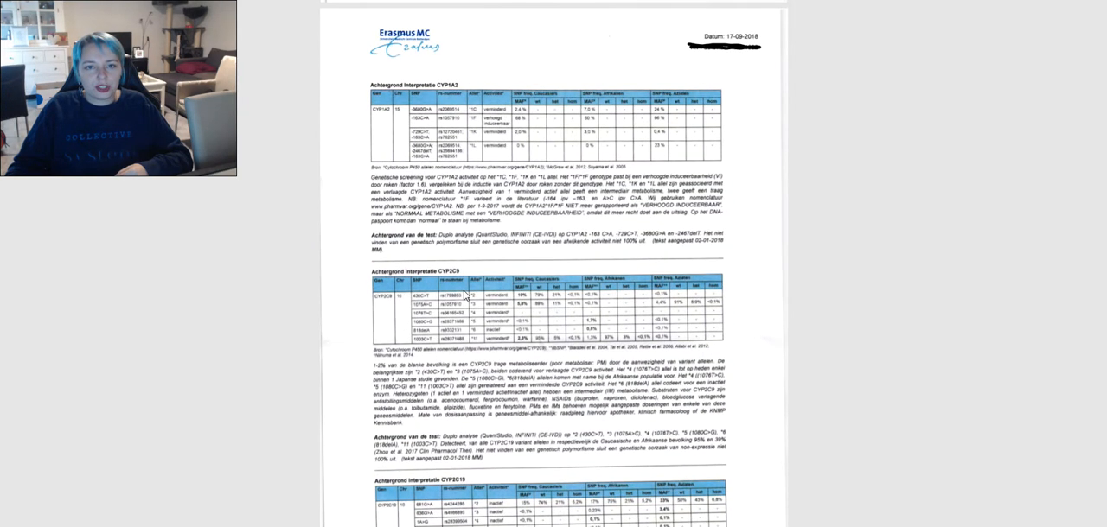
scroll("down", 3)
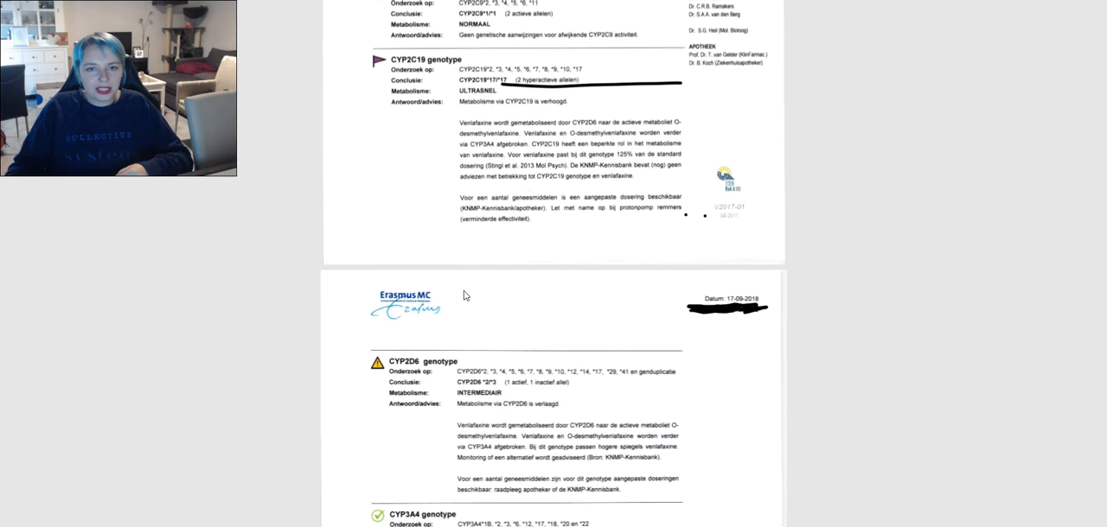
scroll("up", 3)
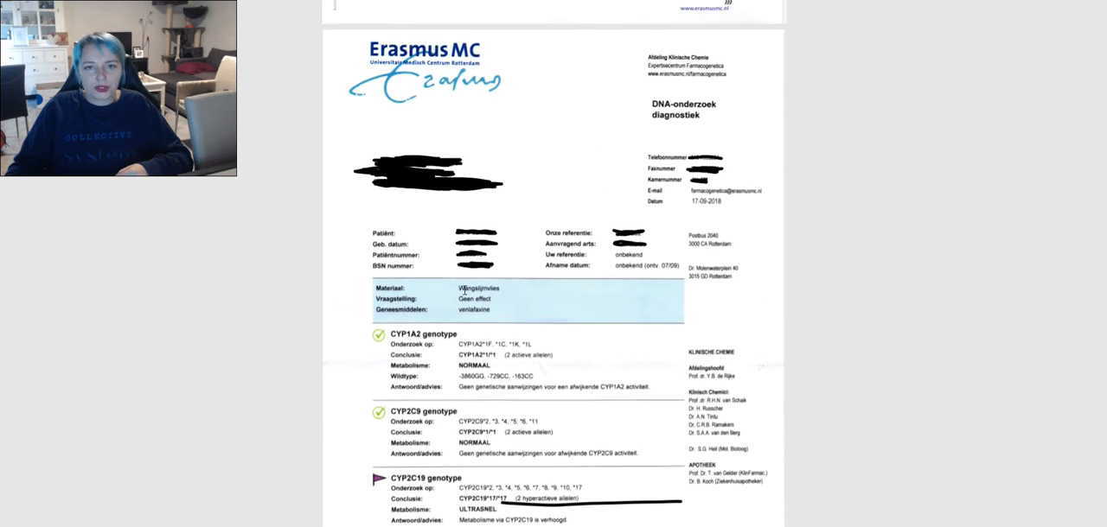
scroll("down", 3)
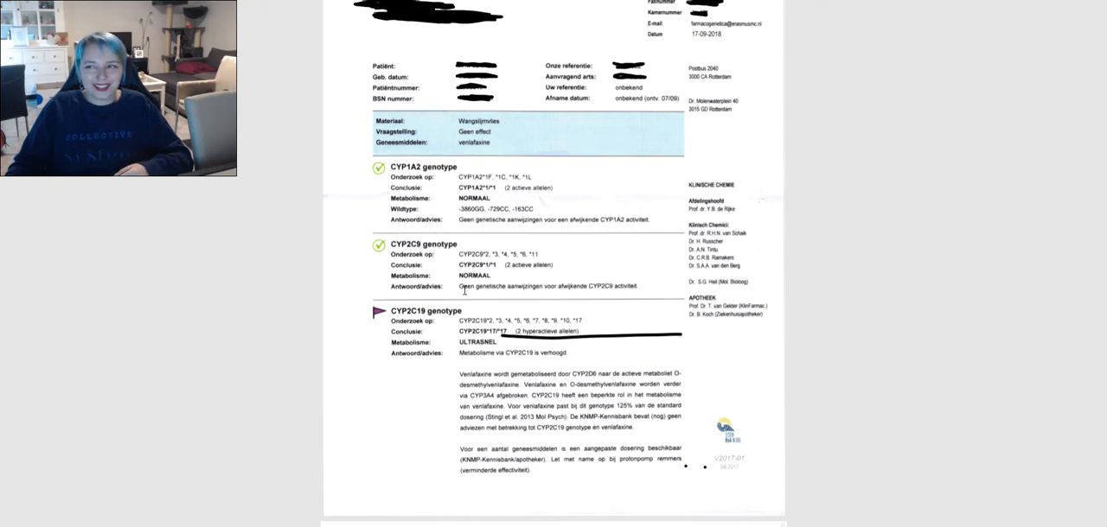